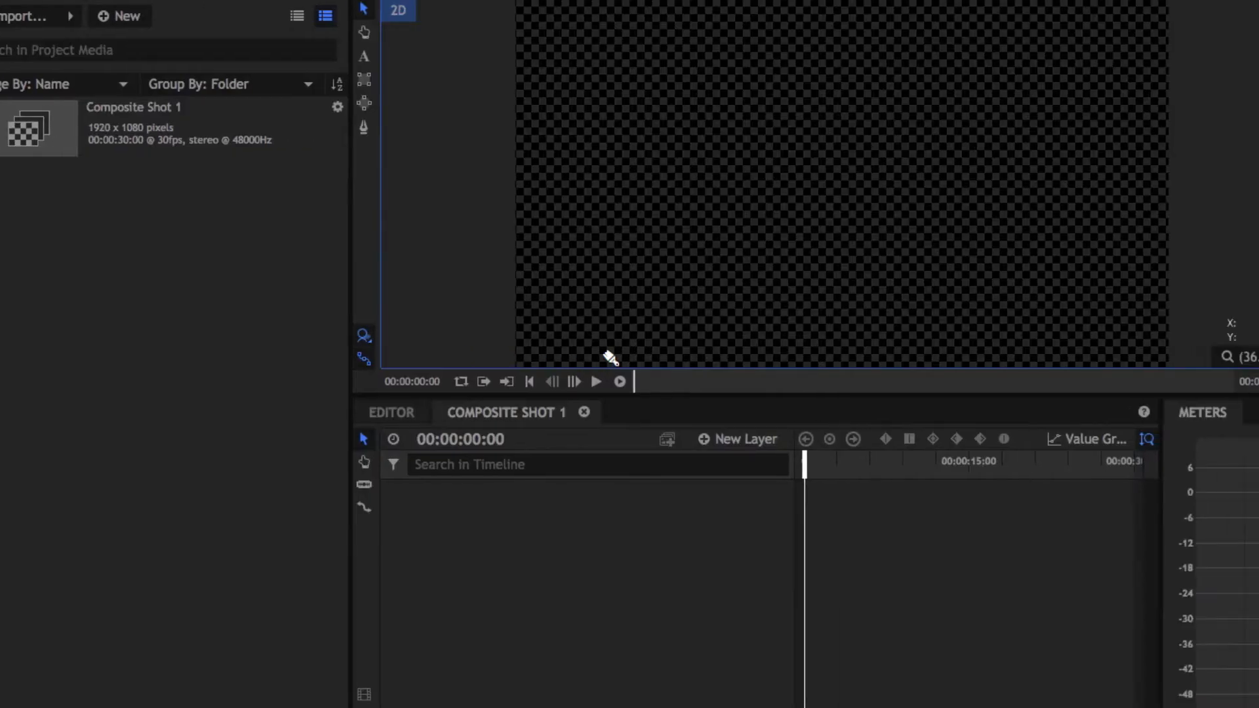
pyautogui.moveTo(102, 102)
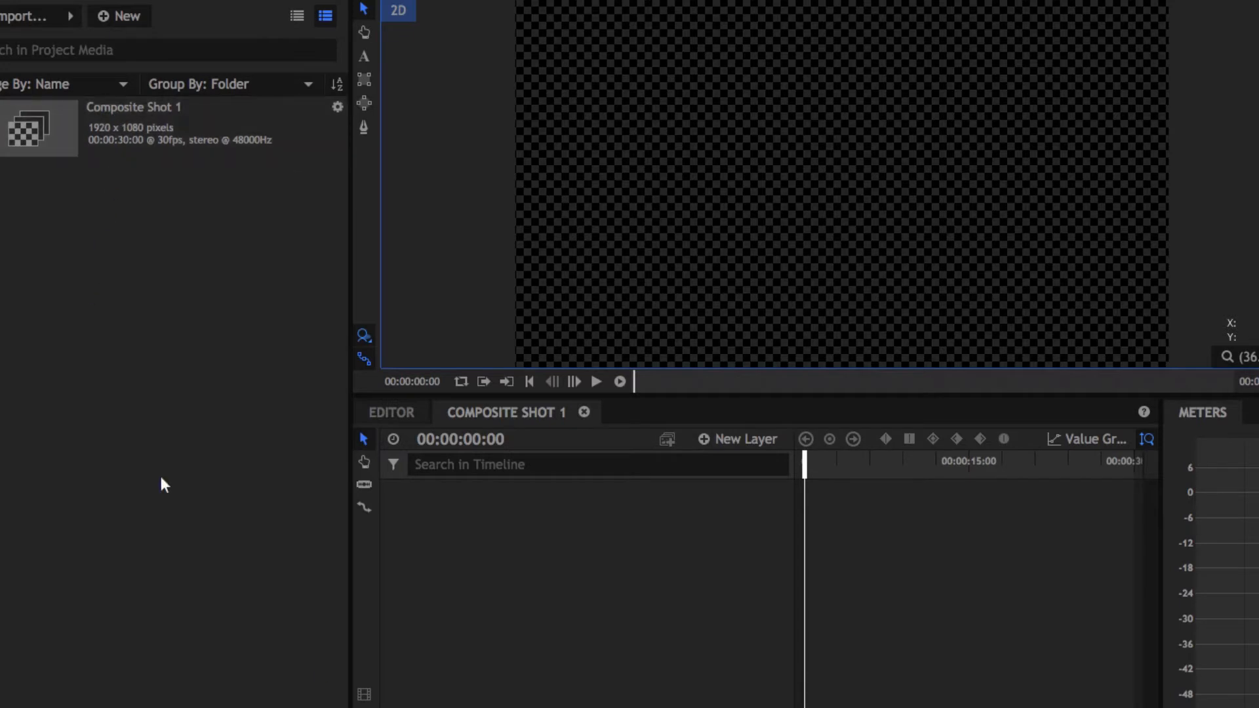
# Set the editor timeline's Preview Mode to None
pyautogui.rightClick(618, 627)
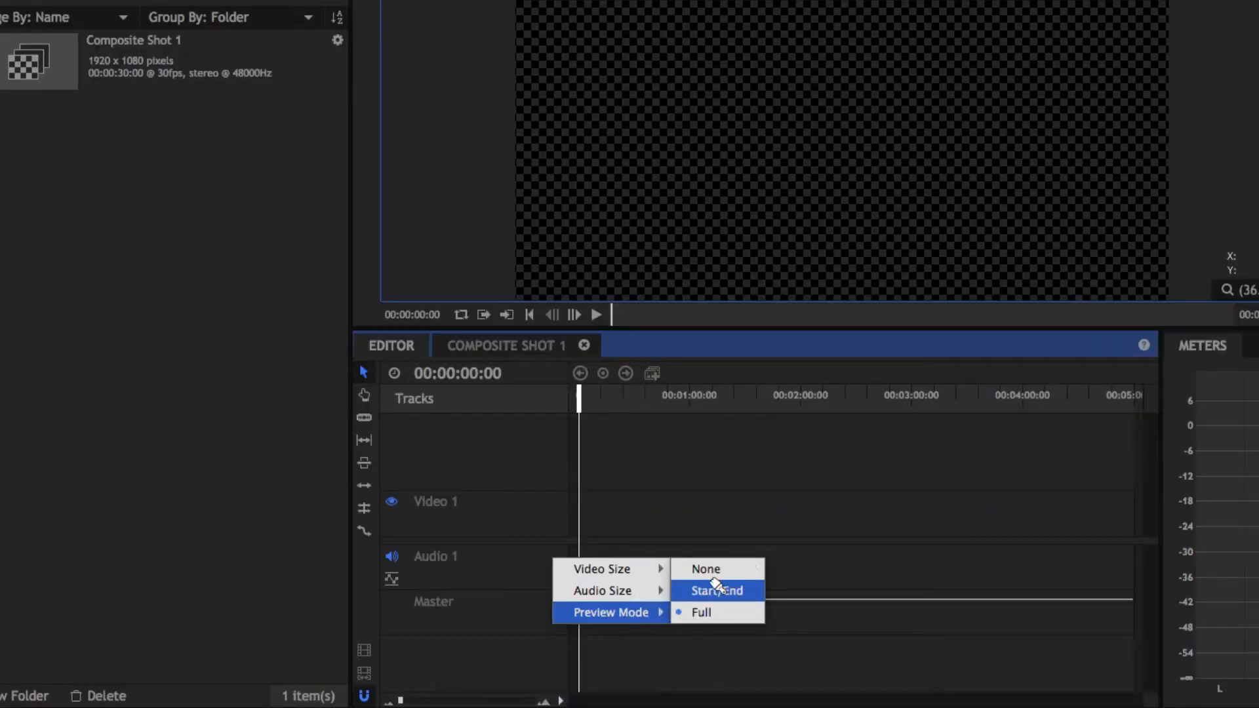
pyautogui.click(716, 590)
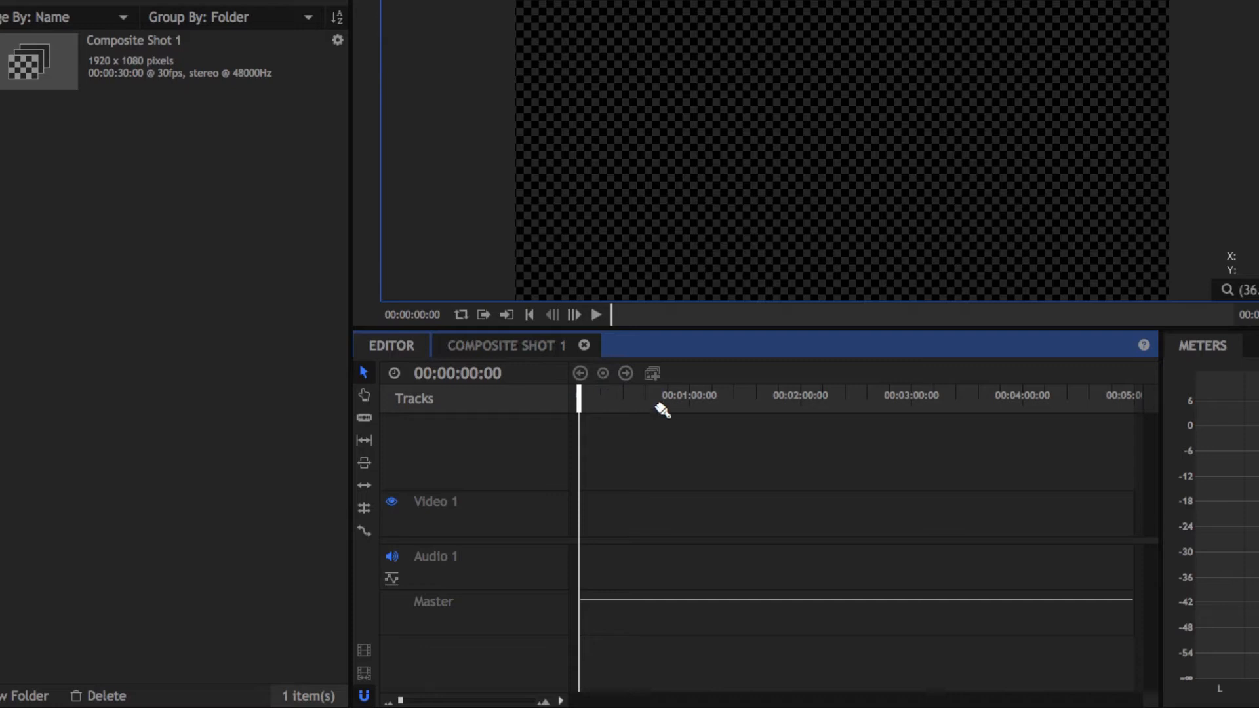
pyautogui.moveTo(568, 165)
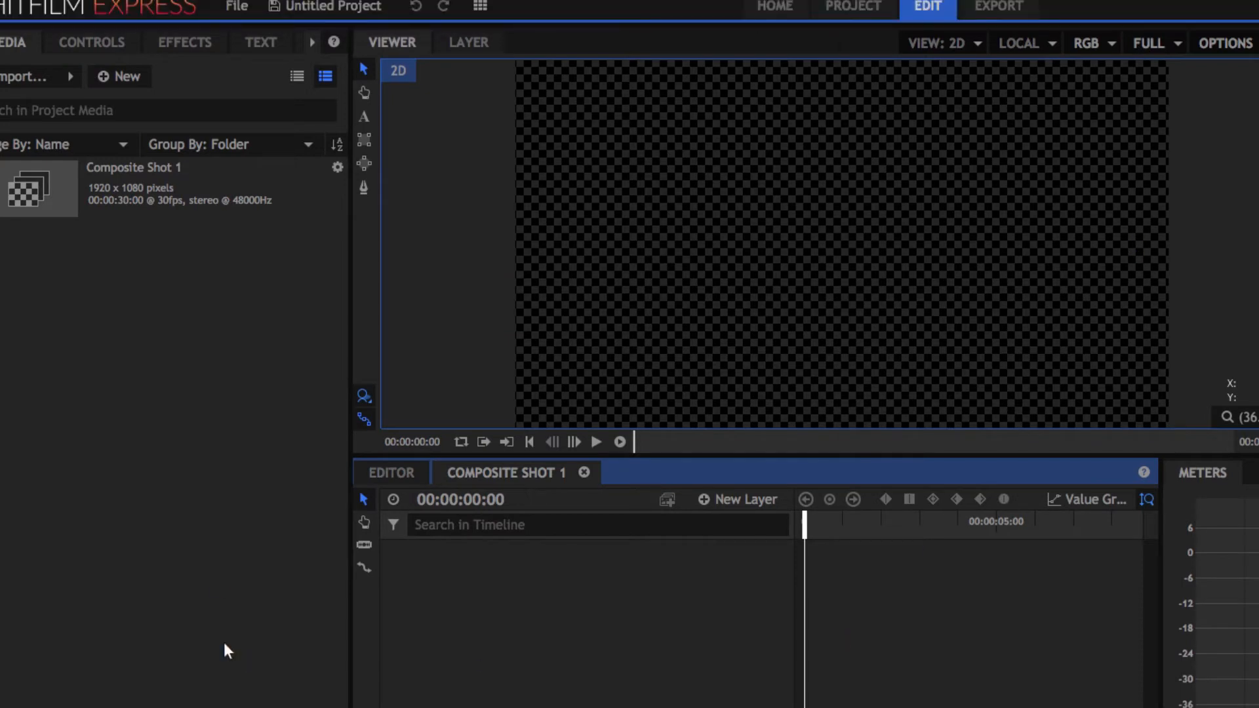
# Lower the viewer's playback quality from Full through Half to Quarter
pyautogui.click(1150, 44)
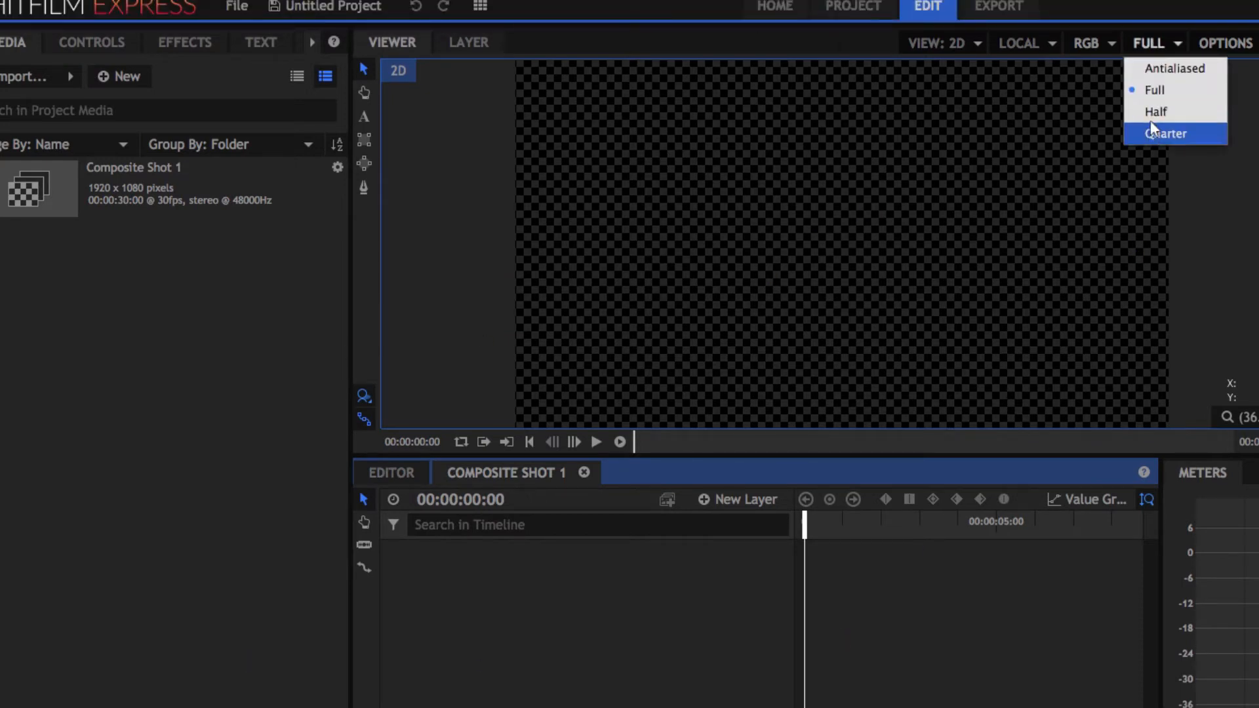
pyautogui.click(1155, 112)
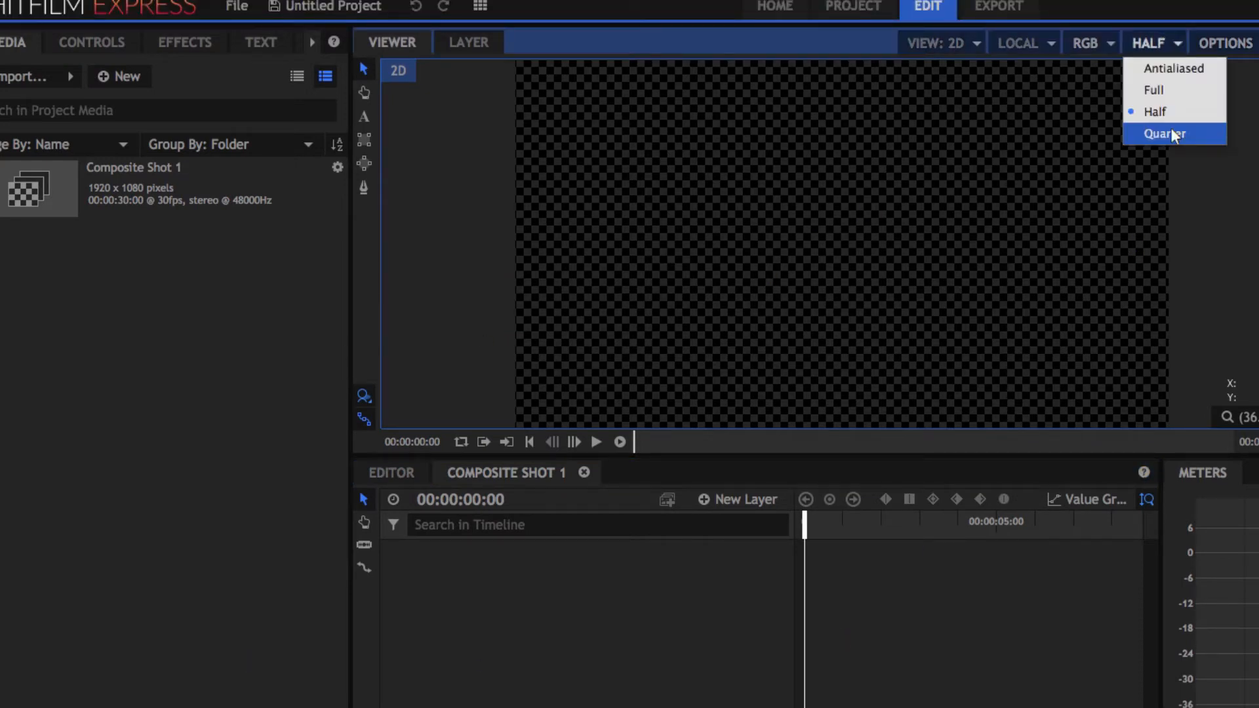
pyautogui.click(1164, 134)
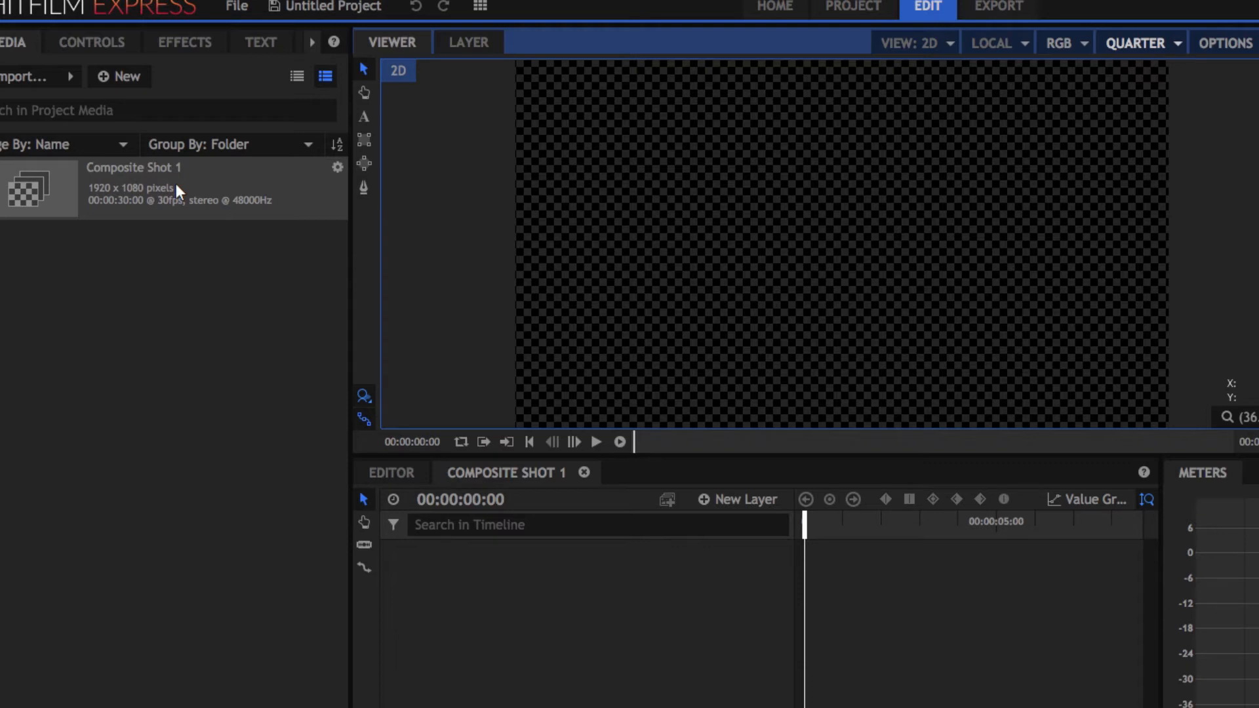
# Bring up Composite Shot 1's options in the Media panel to make a proxy
pyautogui.rightClick(134, 189)
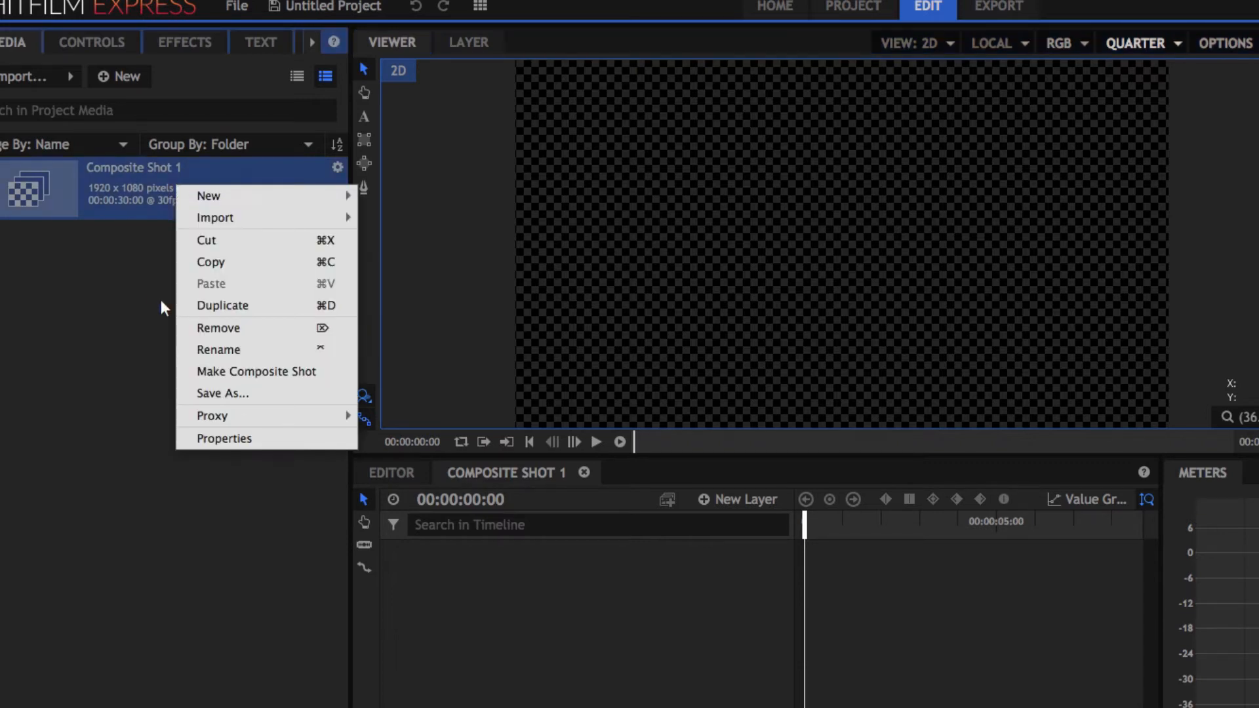
pyautogui.moveTo(212, 416)
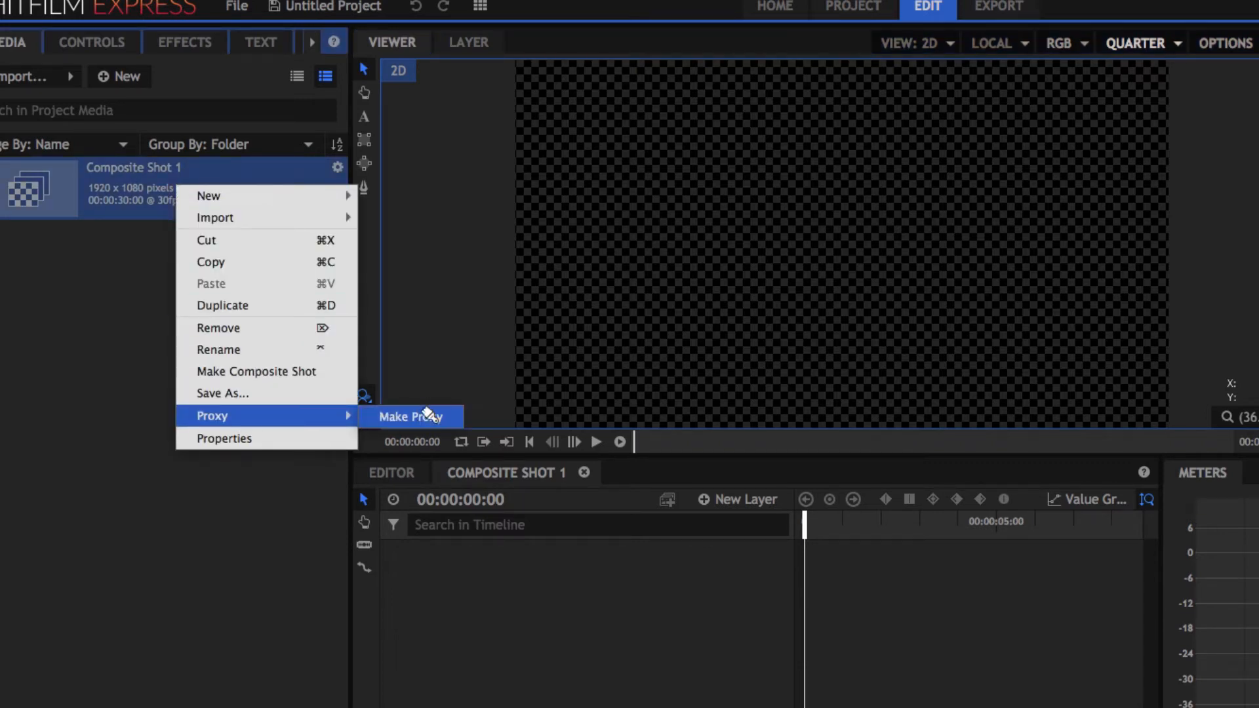